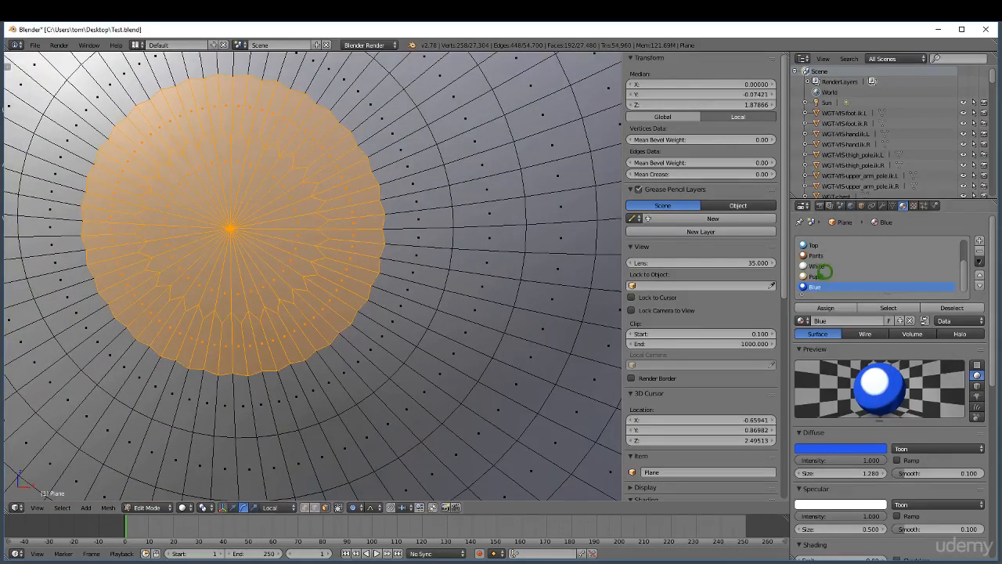
- Assign the black Pupil material to the pupil faces and the Blue toon material to the iris ring
left_click(818, 276)
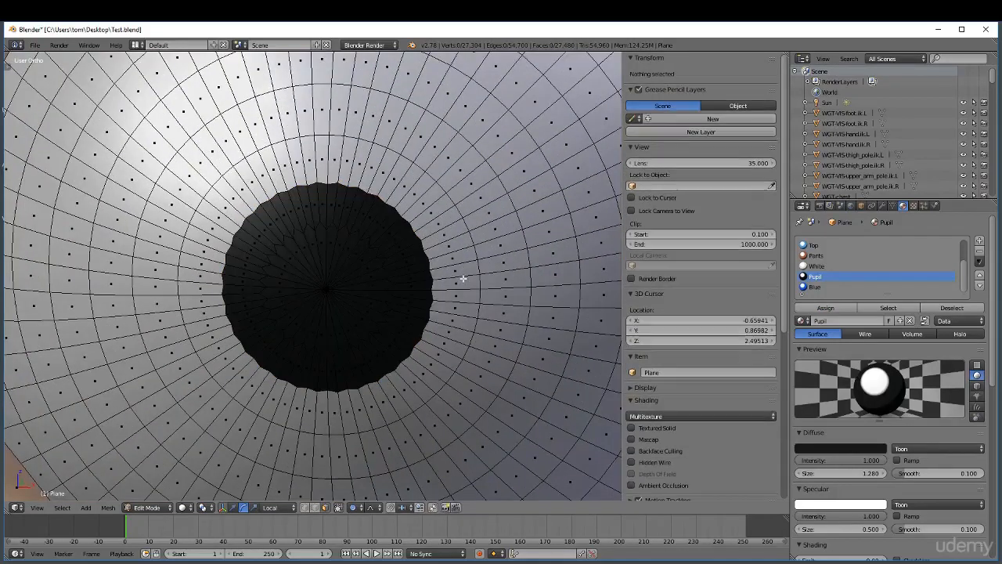
mouse_move(470, 273)
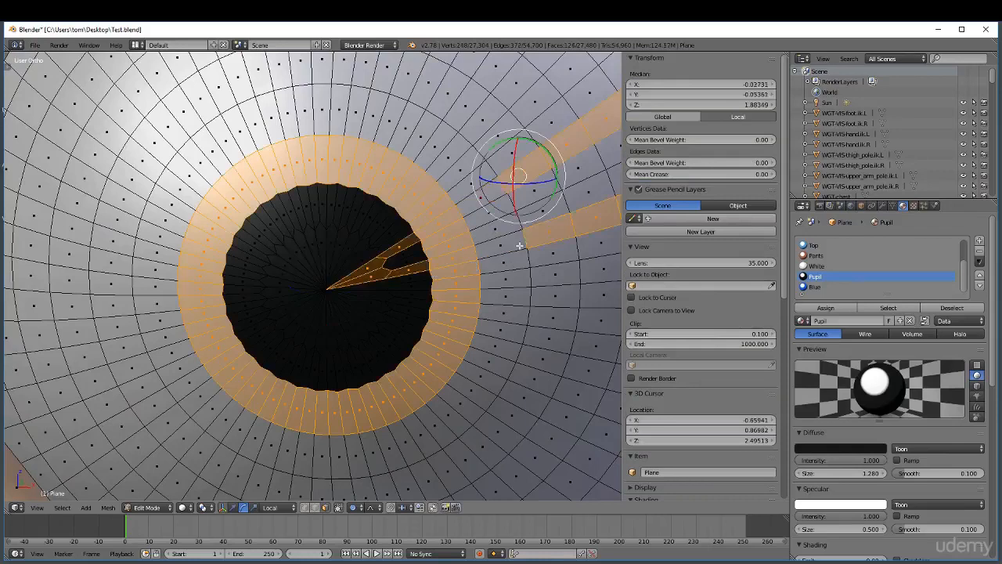
left_click(817, 266)
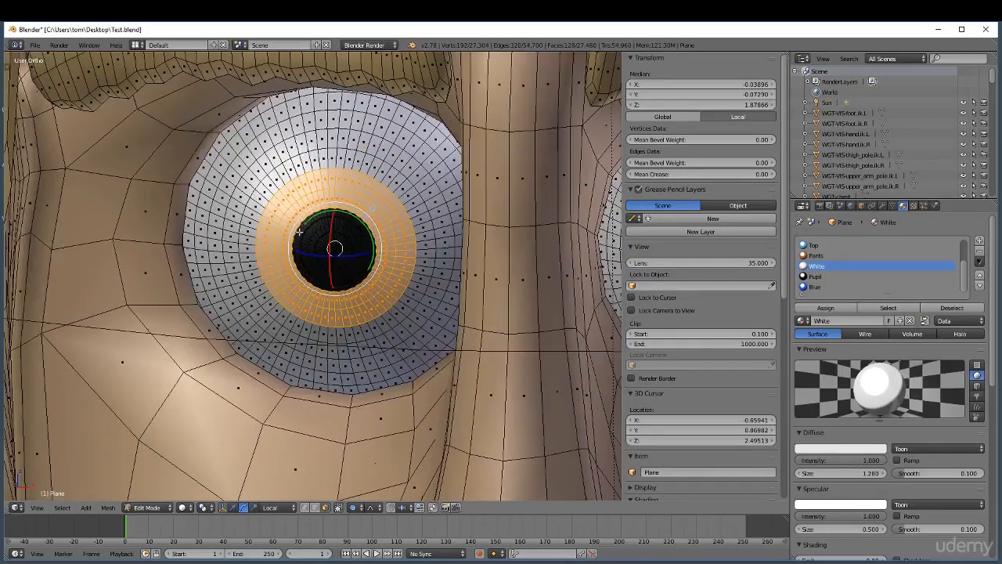
left_click(818, 276)
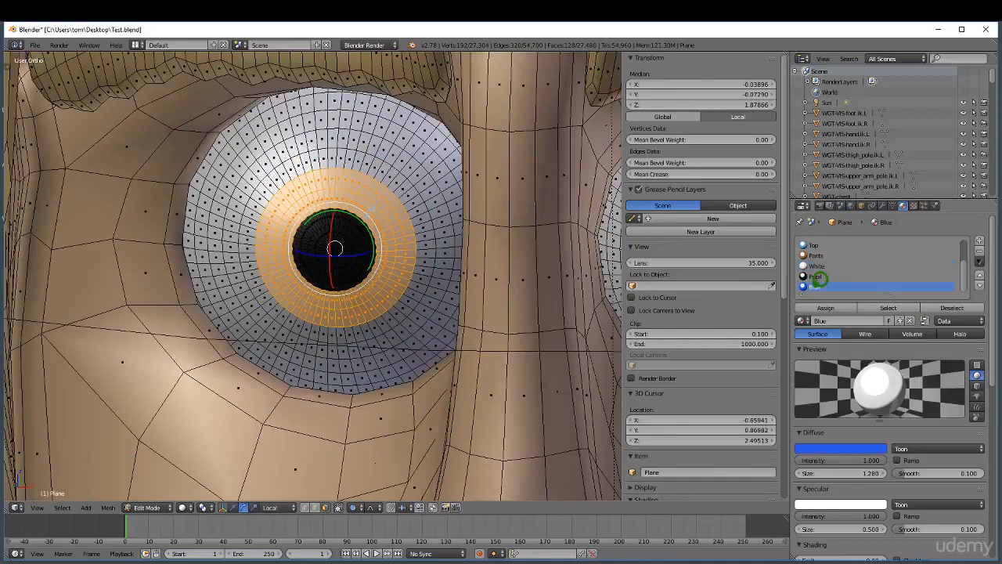
left_click(837, 287)
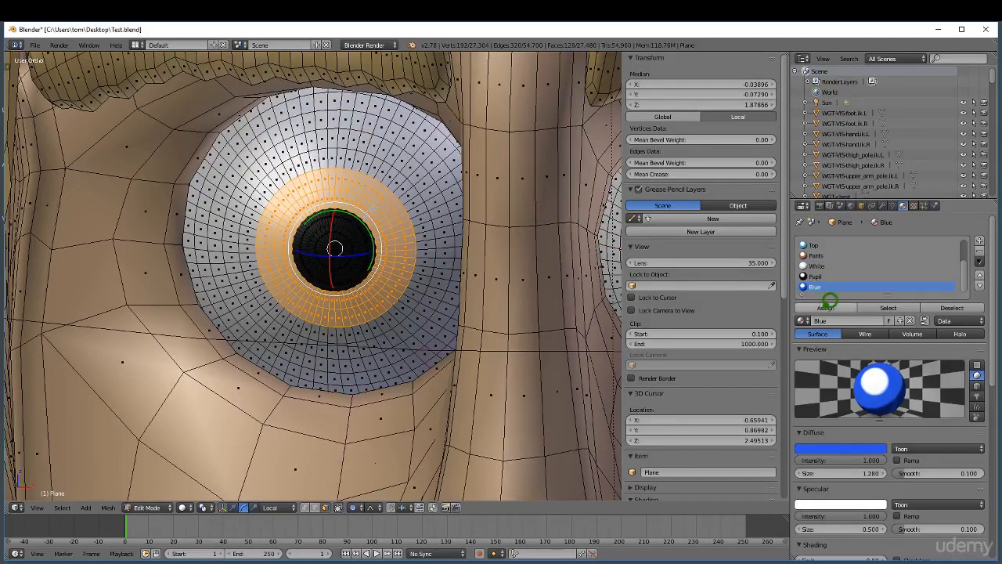
scroll("down", 3)
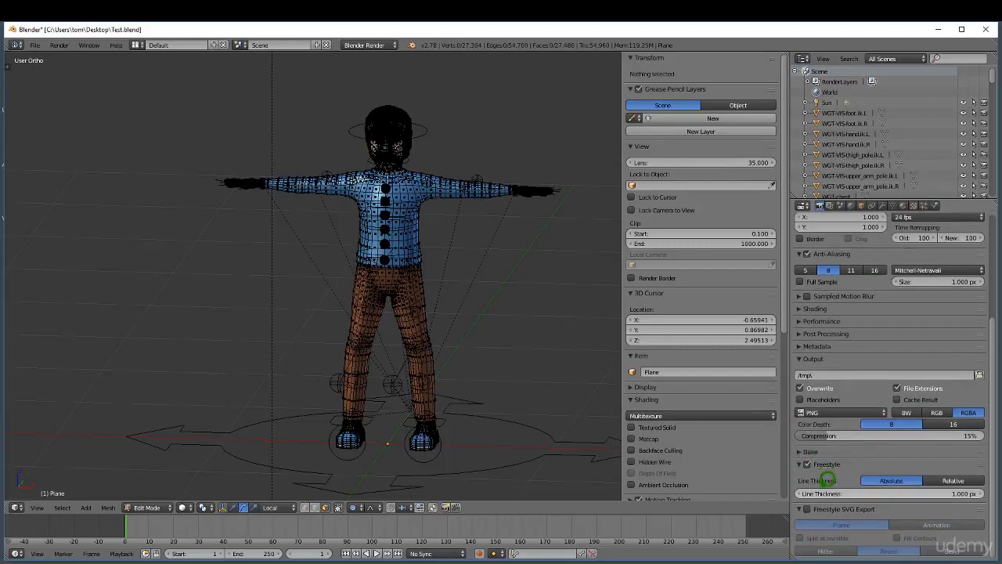
mouse_move(902, 484)
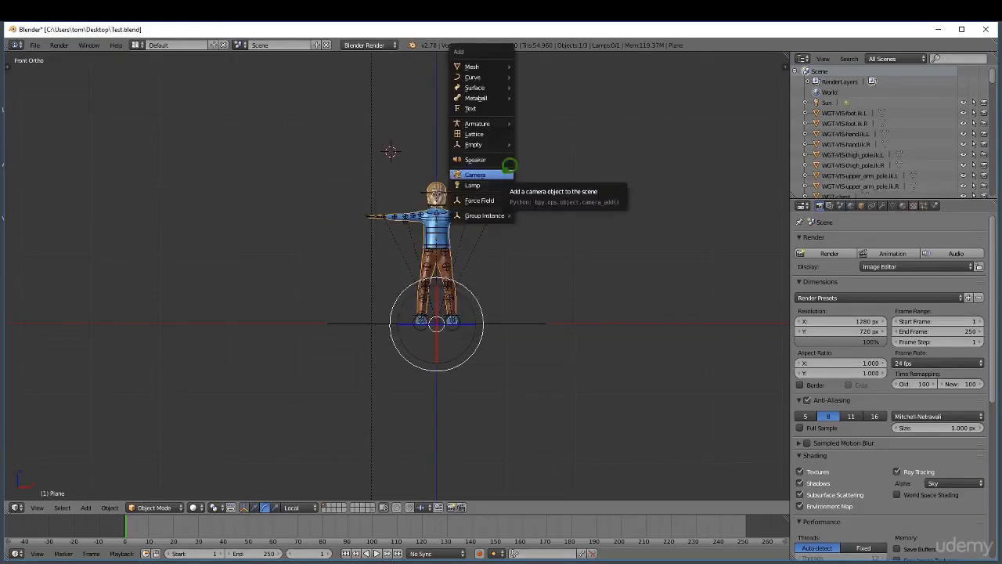
- Add a camera, lock it to the view and frame the T-posed character head-on
left_click(474, 174)
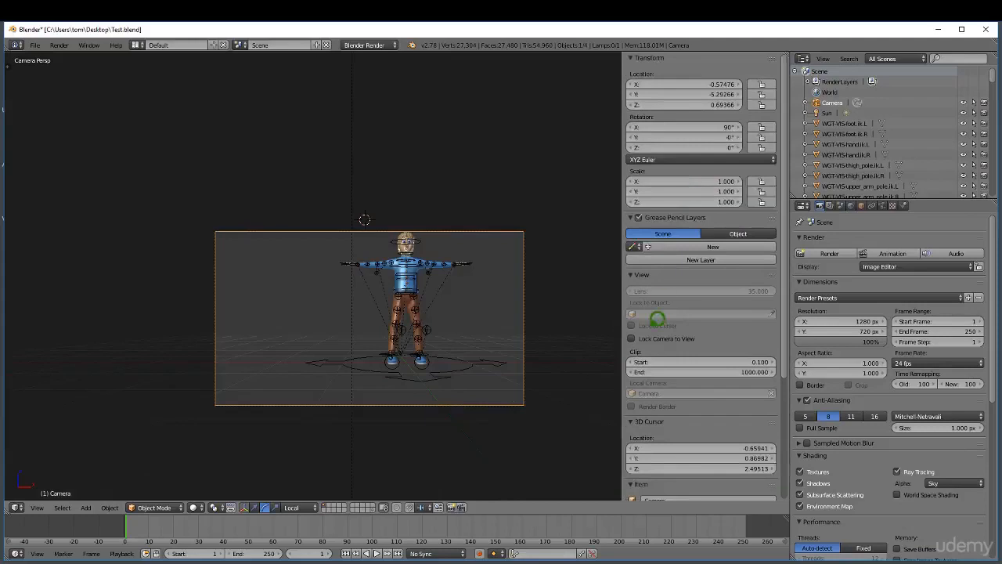
left_click(632, 338)
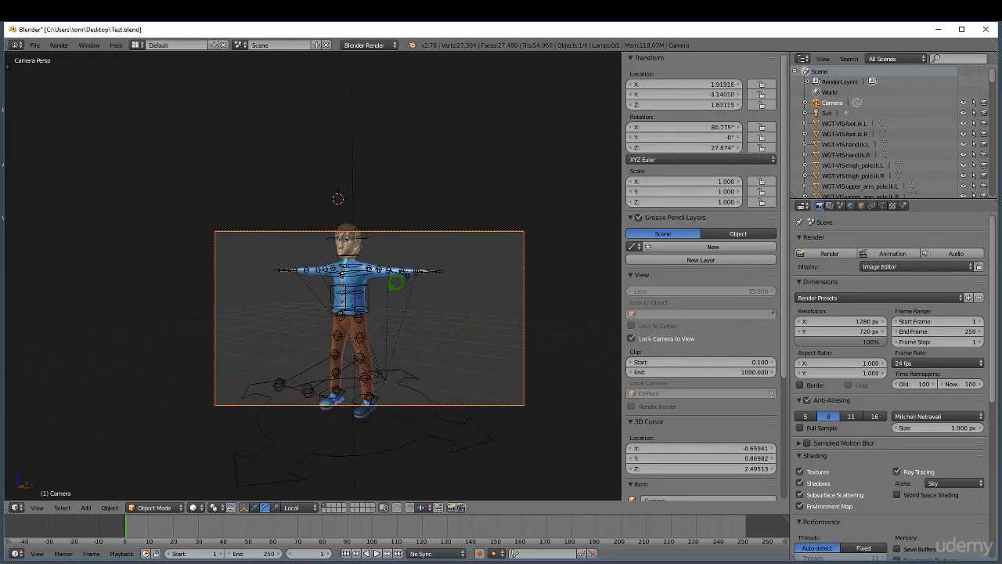
left_click_drag(394, 283, 577, 270)
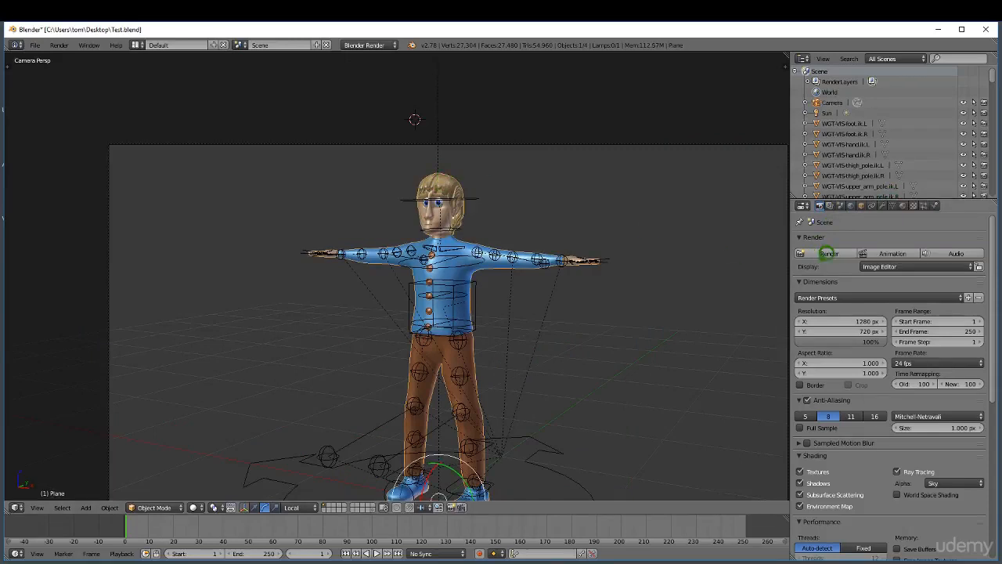
- Render the camera's front view and inspect the outlined character against the blue sky
left_click(829, 254)
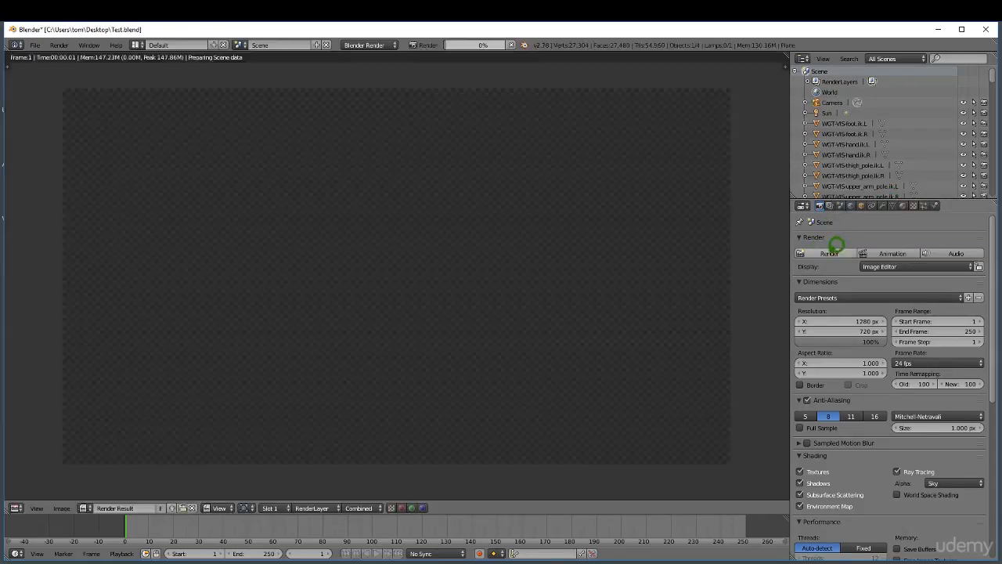
left_click(830, 253)
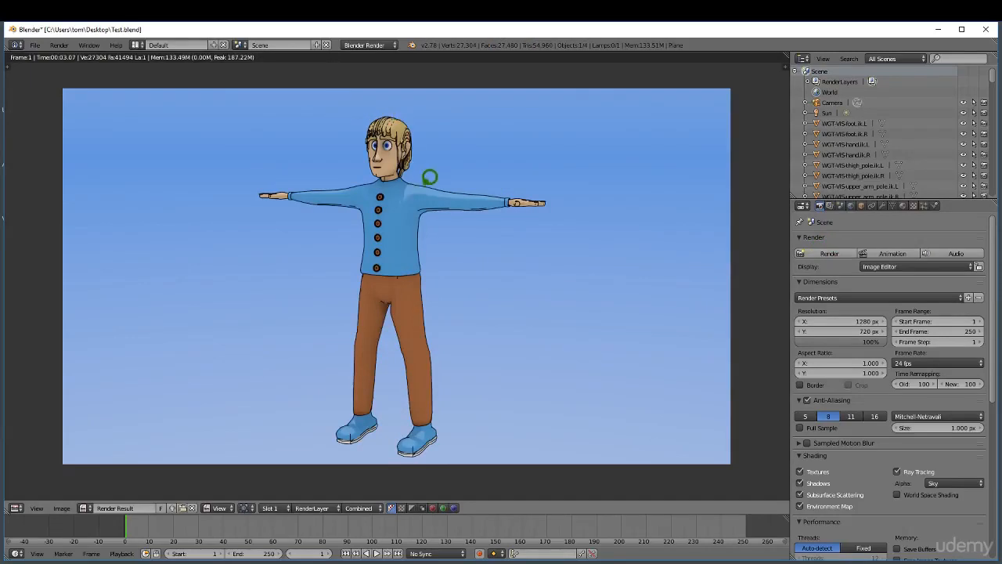
mouse_move(426, 191)
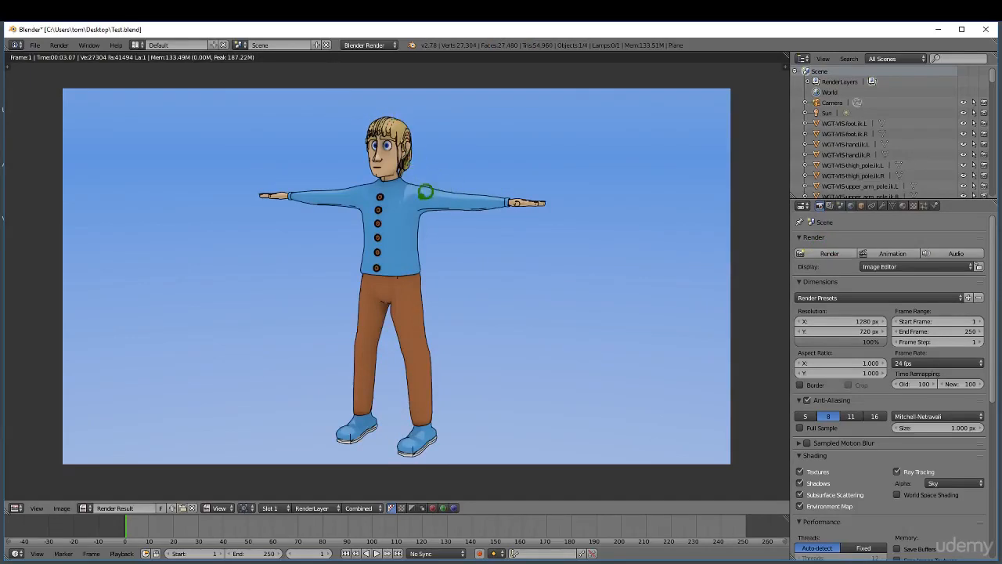
left_click_drag(426, 191, 489, 202)
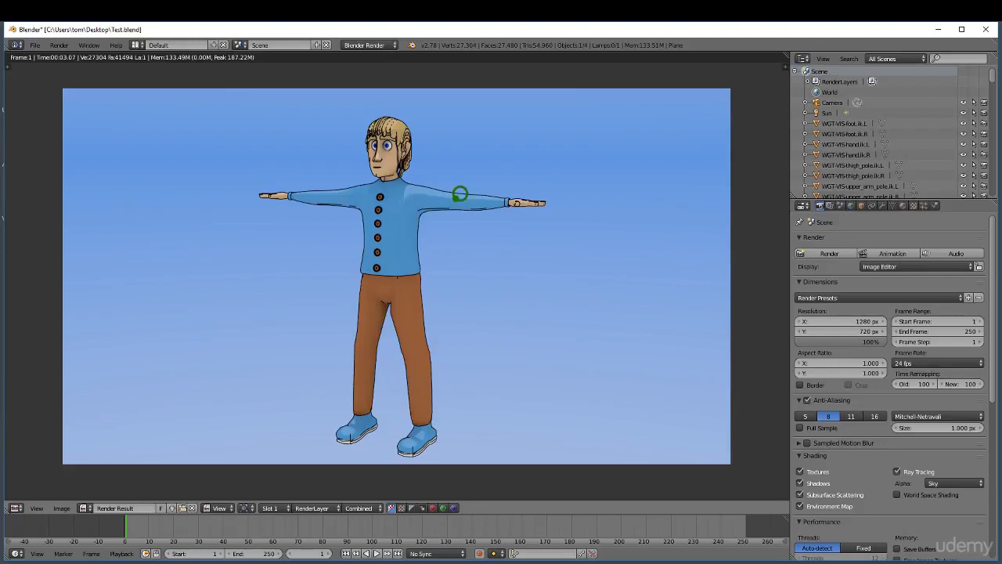
left_click_drag(460, 195, 414, 154)
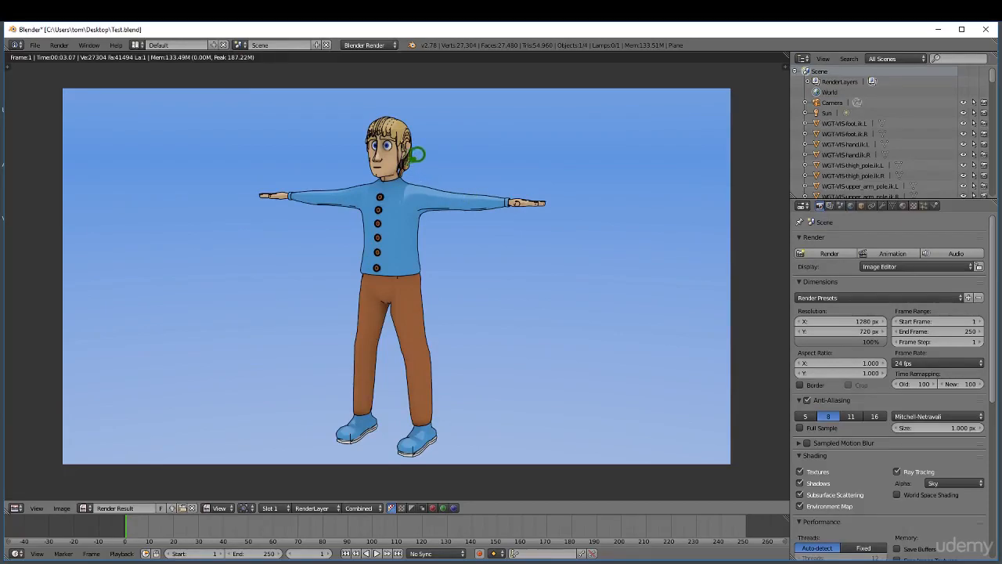